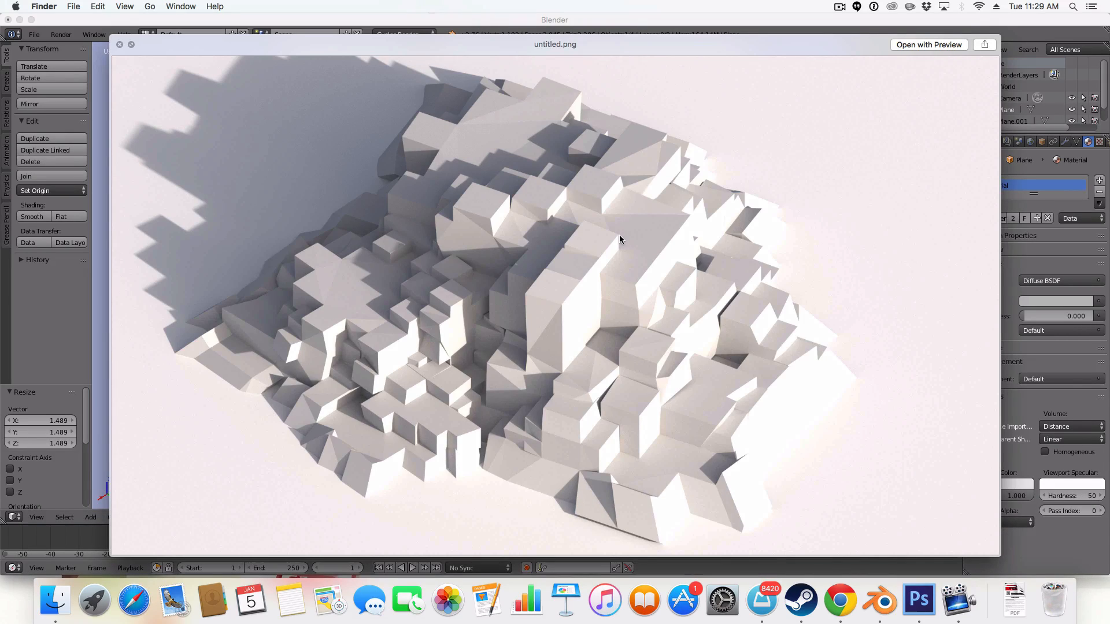
{"action": "mouse_move", "coordinate": [647, 249]}
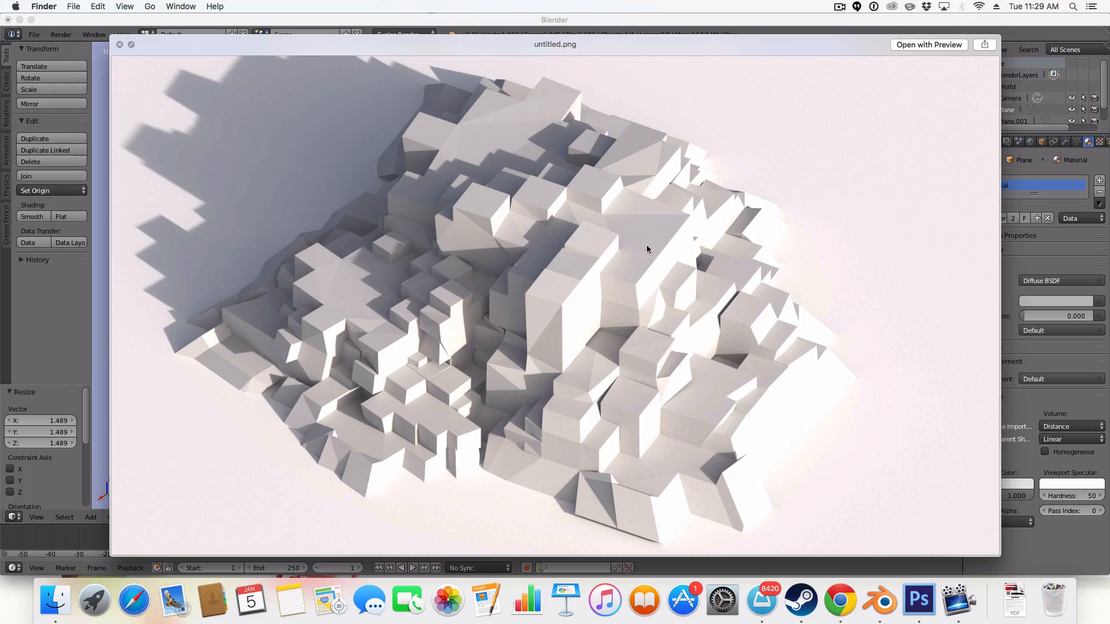
{"action": "mouse_move", "coordinate": [328, 252]}
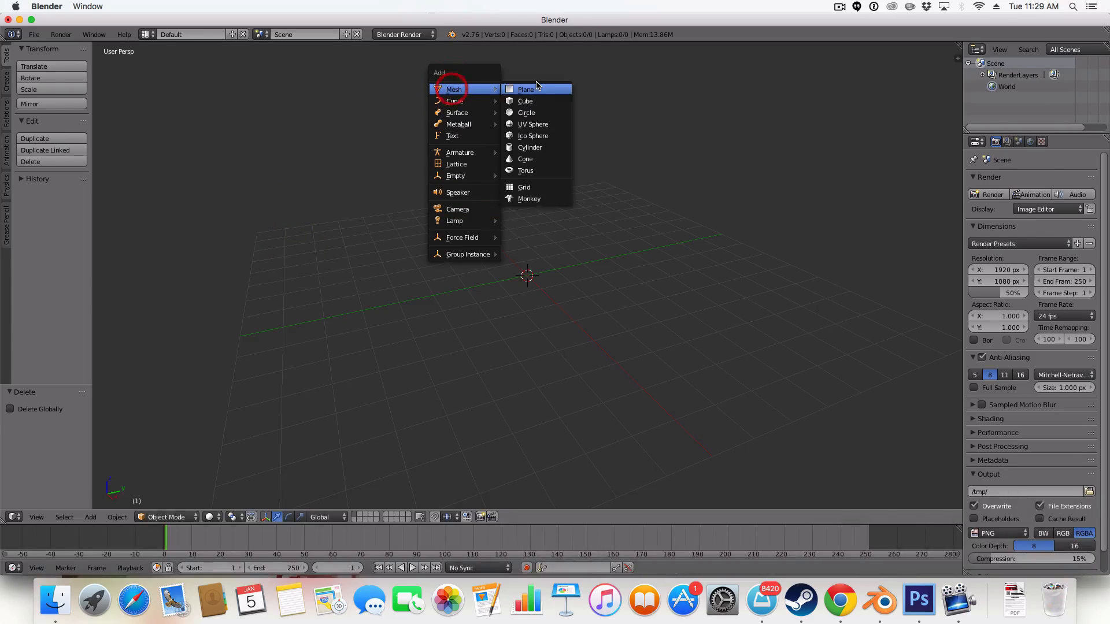
Add a large plane, subdivide it into a 16-by-16 grid of 256 faces, and deselect everything.
{"action": "left_click", "coordinate": [526, 89]}
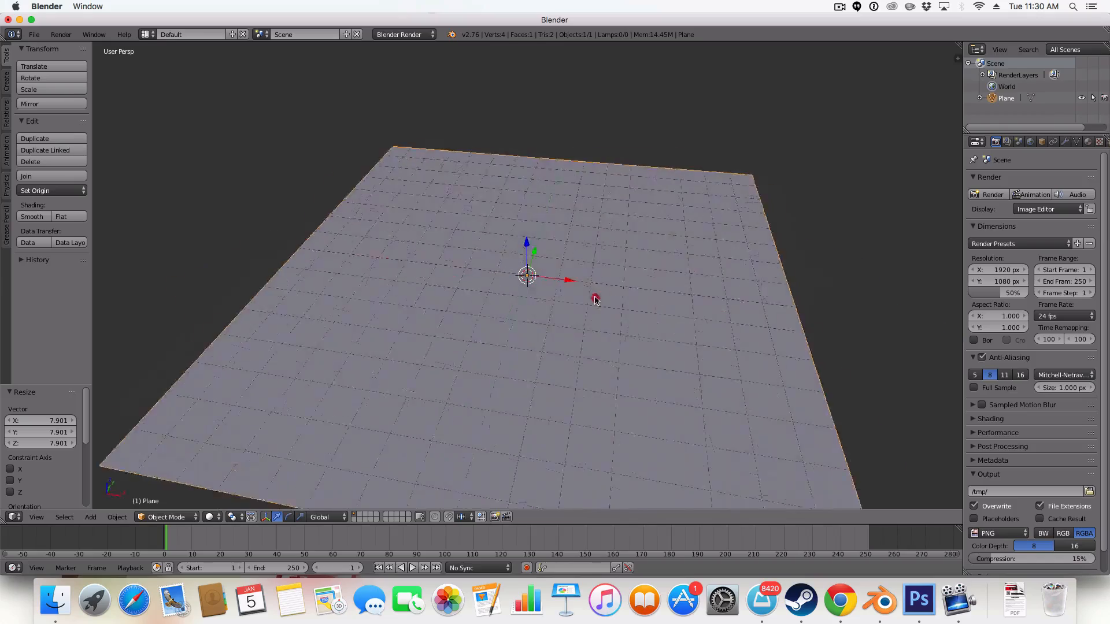
{"action": "key", "text": "Tab"}
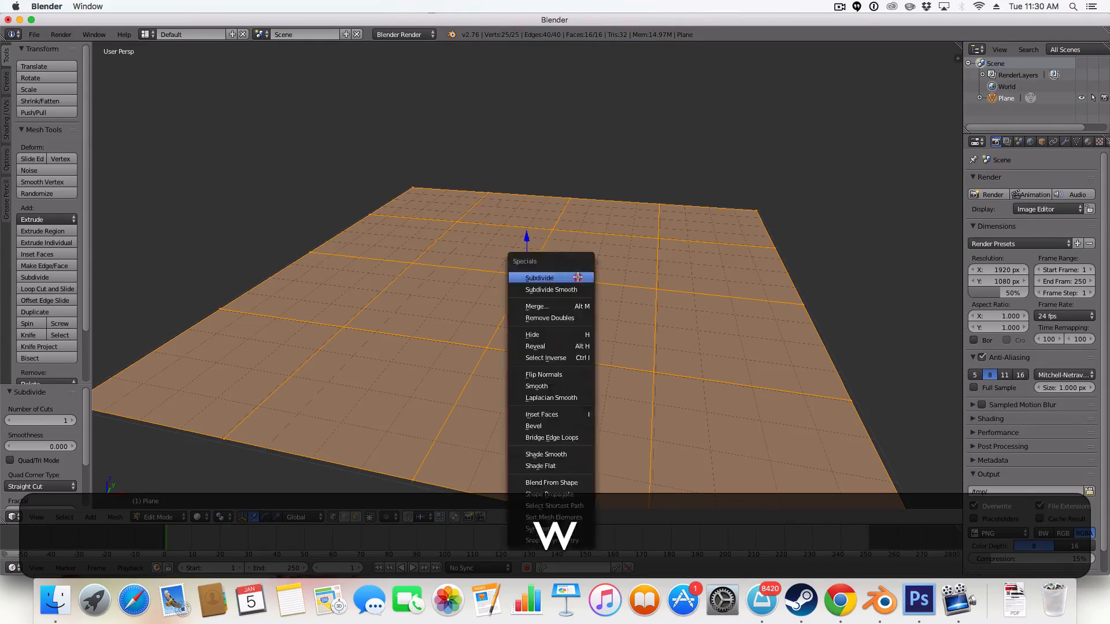
{"action": "left_click", "coordinate": [539, 277]}
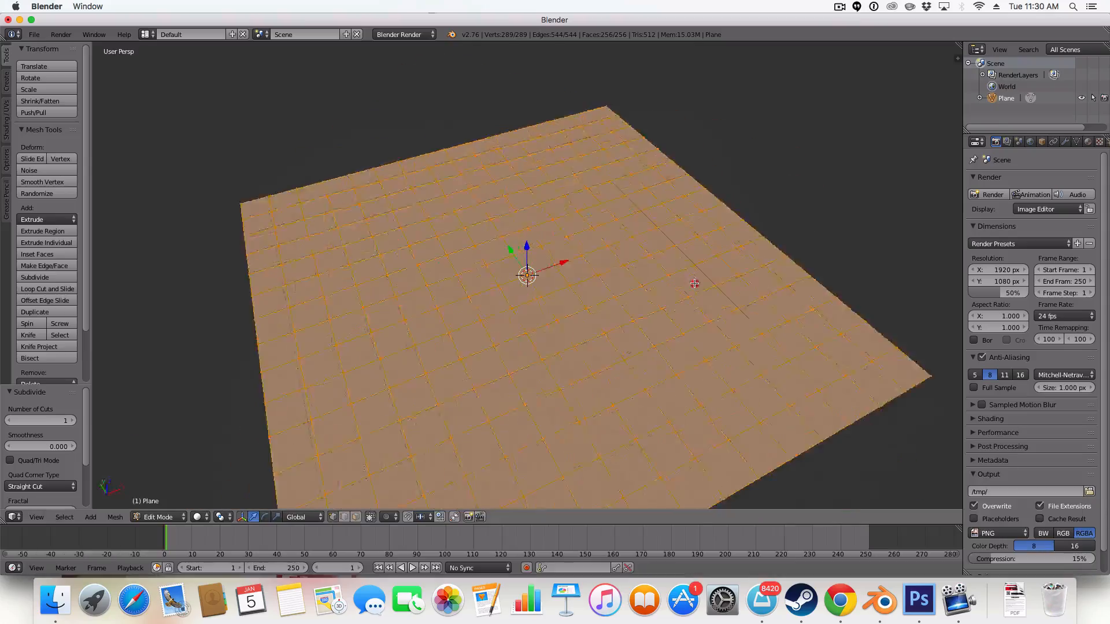
{"action": "key", "text": "cmd+z"}
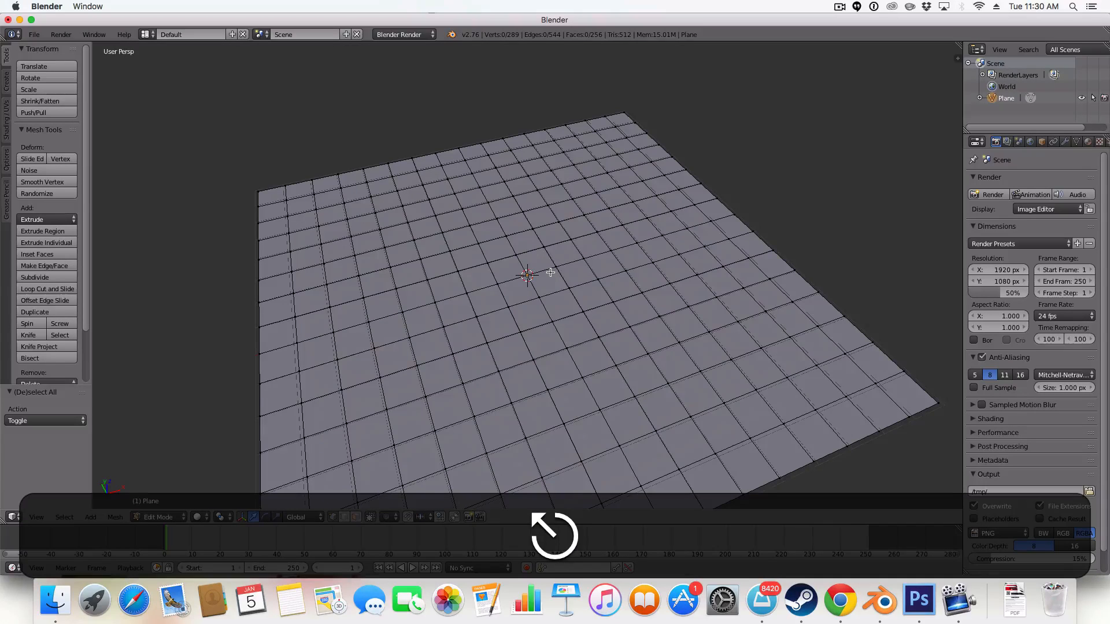
Switch to face select mode and select an irregular central patch of 149 faces.
{"action": "key", "text": "shift+a"}
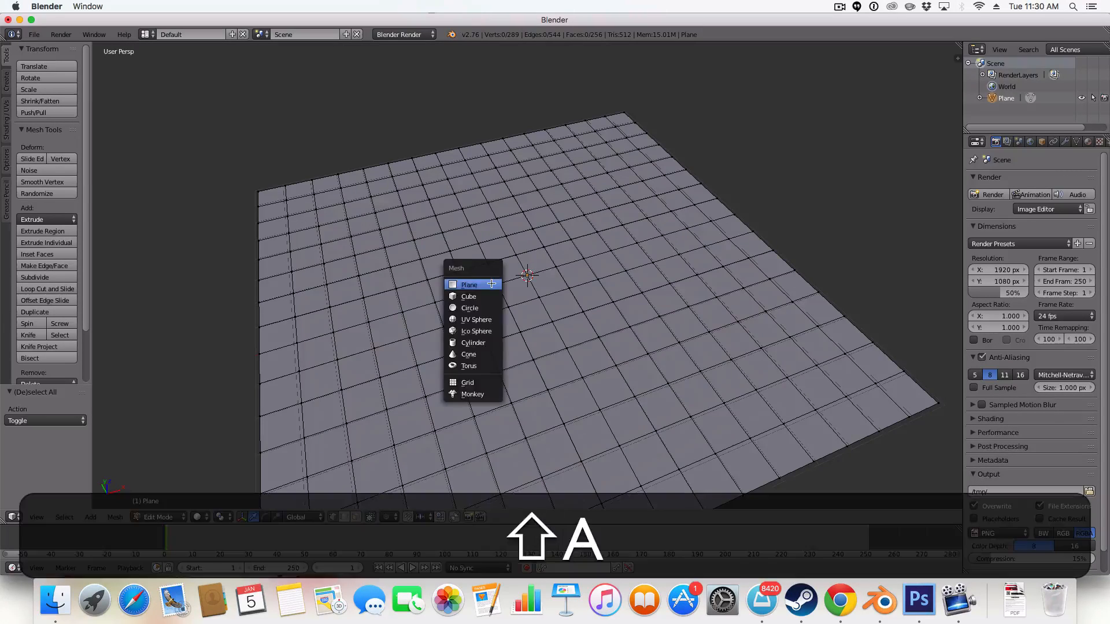
{"action": "key", "text": "cmd+a"}
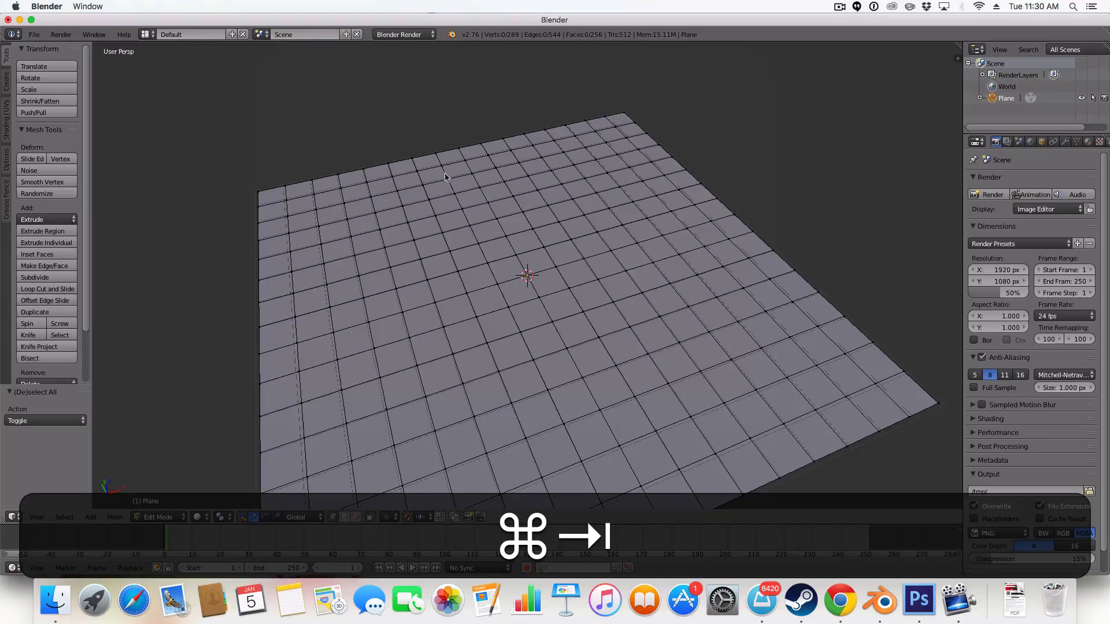
{"action": "mouse_move", "coordinate": [421, 166]}
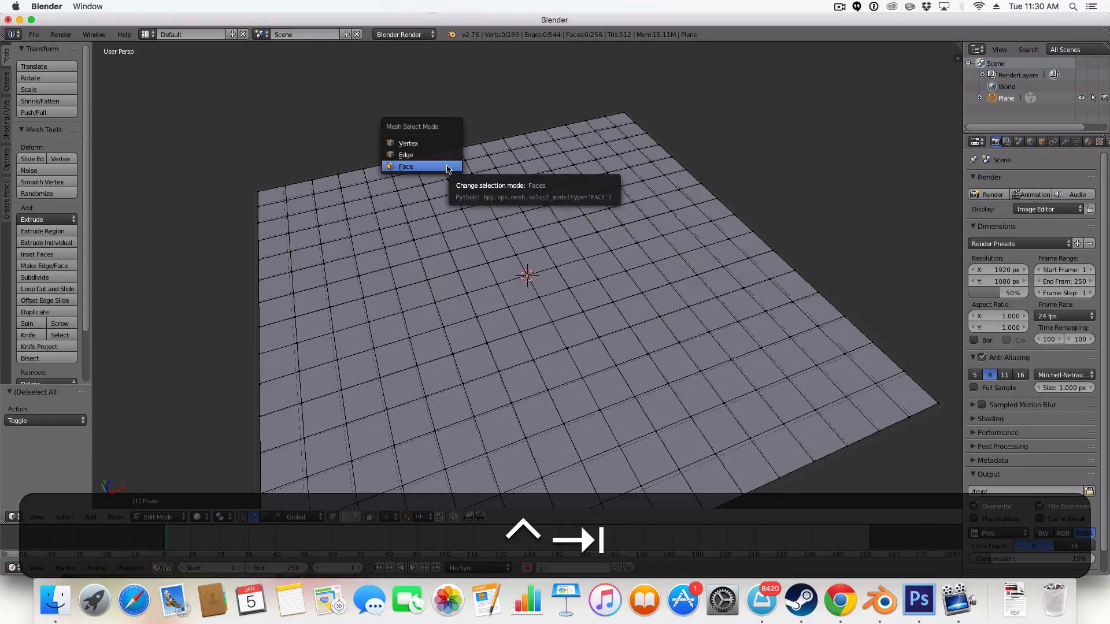
{"action": "left_click", "coordinate": [405, 166]}
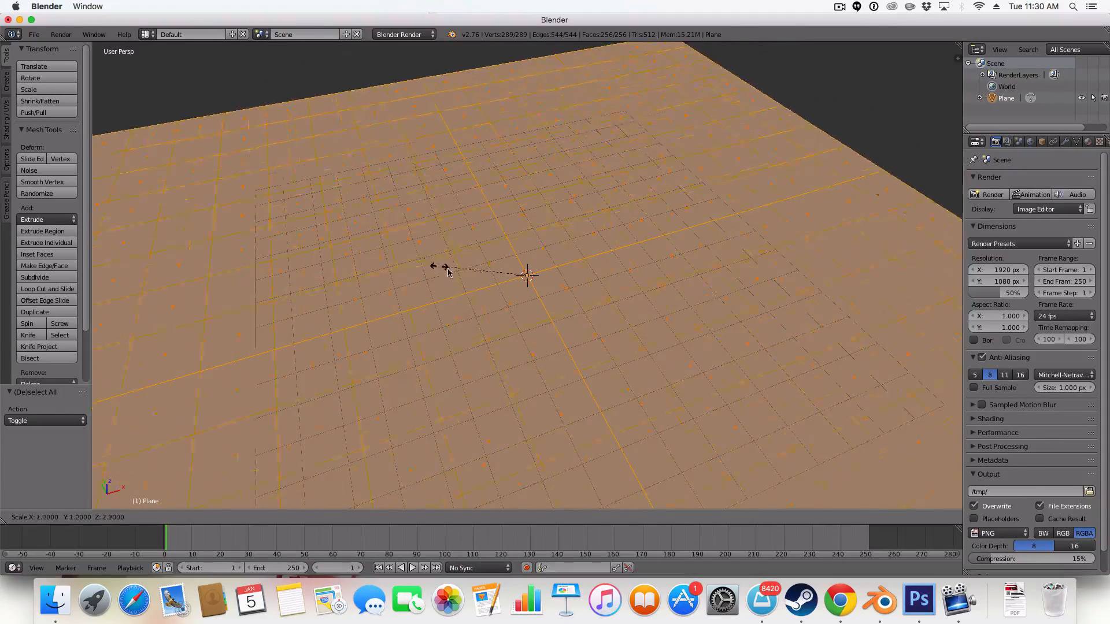
{"action": "key", "text": "cmd+a"}
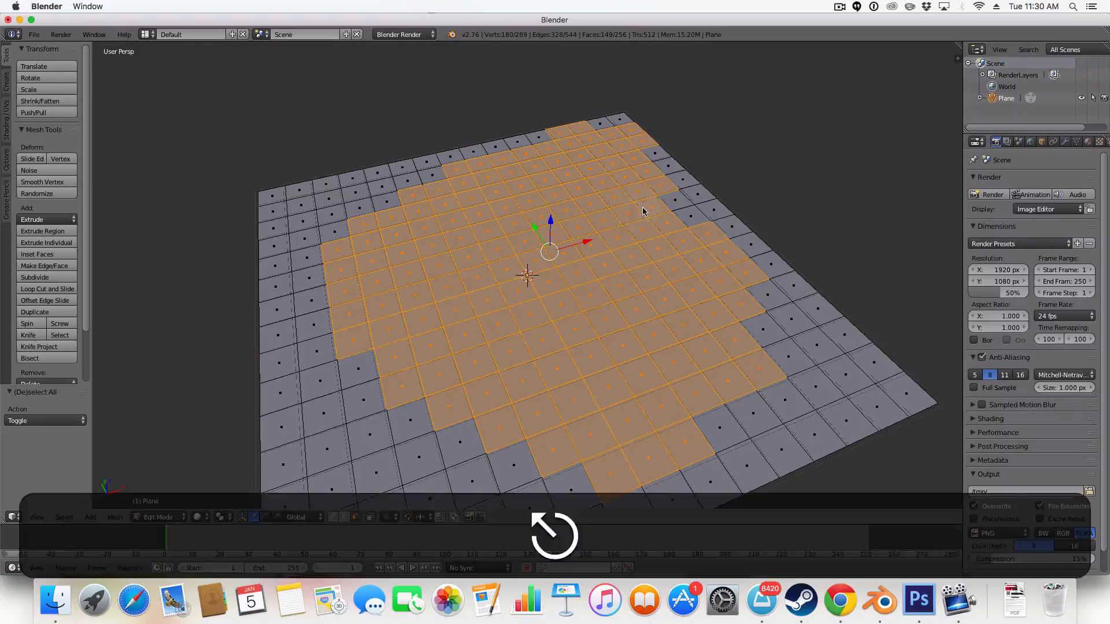
Extrude the selected patch upward into a raised plateau and scale it down to about 0.93.
{"action": "key", "text": "e"}
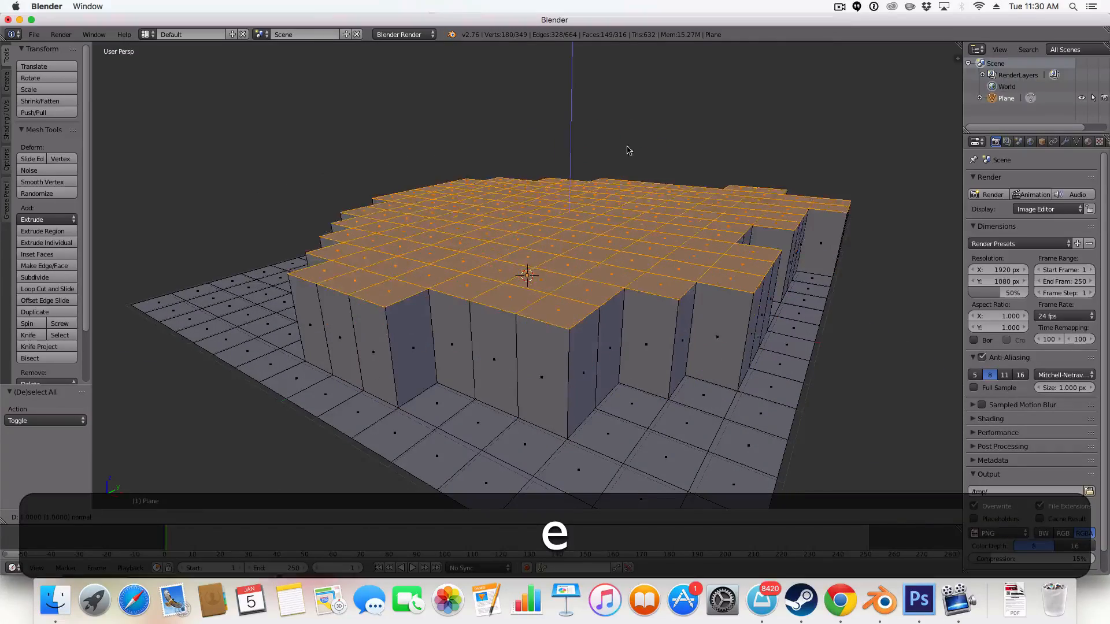
{"action": "key", "text": "s"}
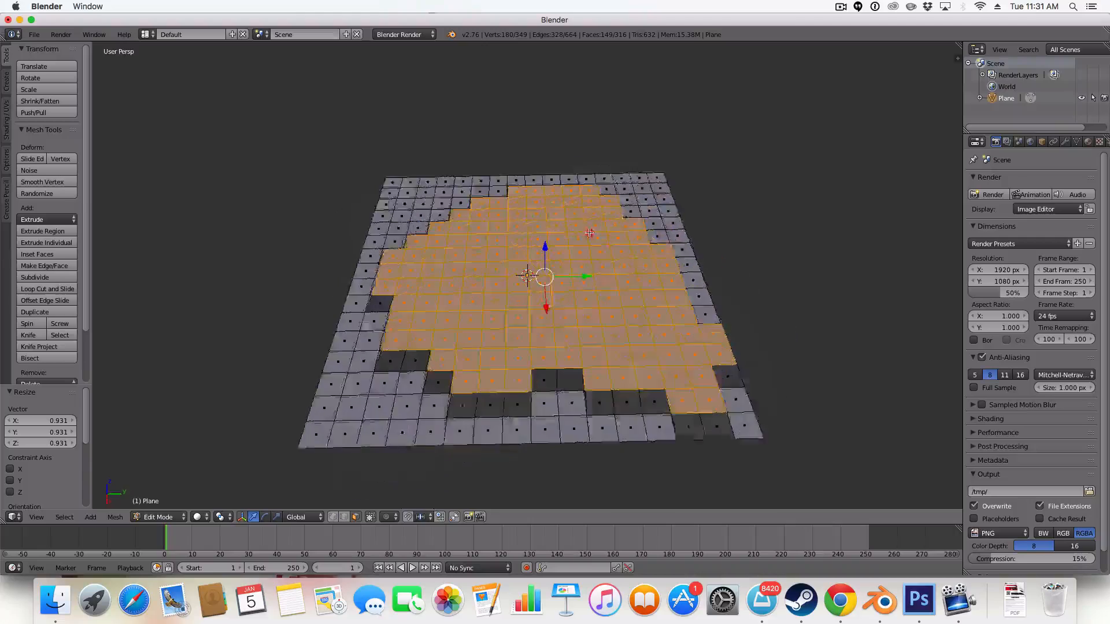
Extrude a smaller patch of top faces into a second tier and return to object mode.
{"action": "left_click_drag", "start_coordinate": [587, 234], "coordinate": [647, 221]}
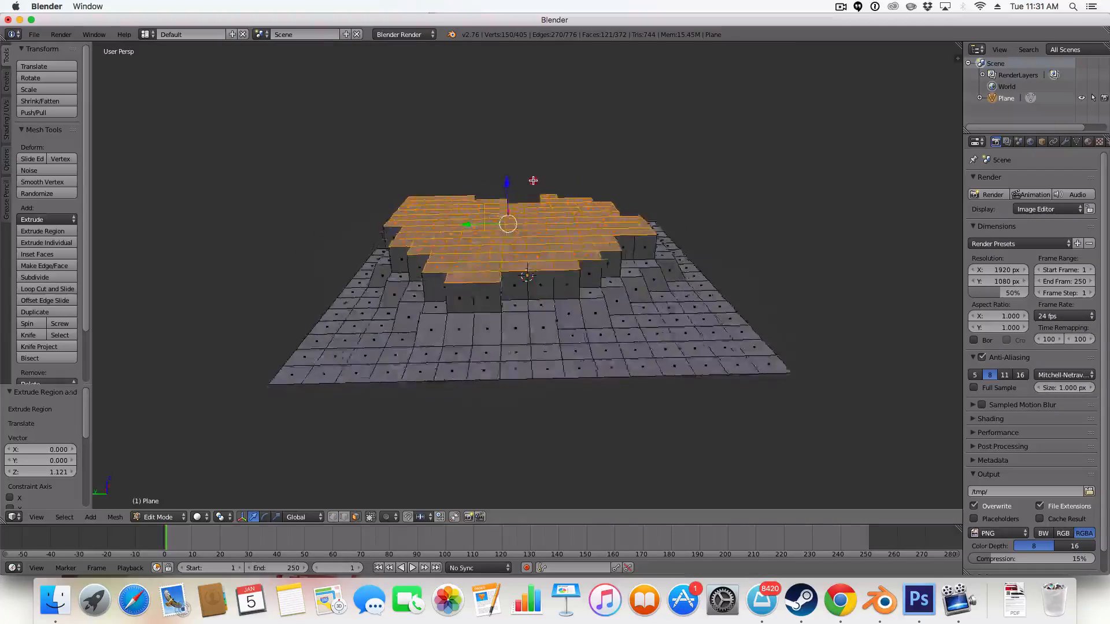
{"action": "key", "text": "c"}
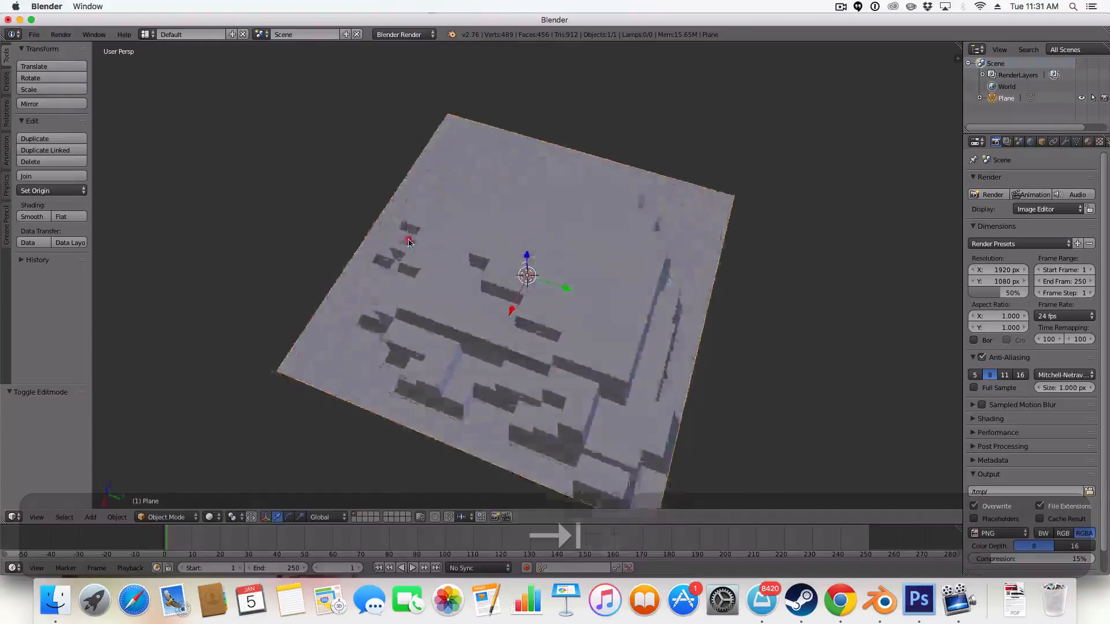
Undo the stray extrusion, extrude and shrink a third smaller tier near the back, forming a stepped pyramid.
{"action": "key", "text": "tab"}
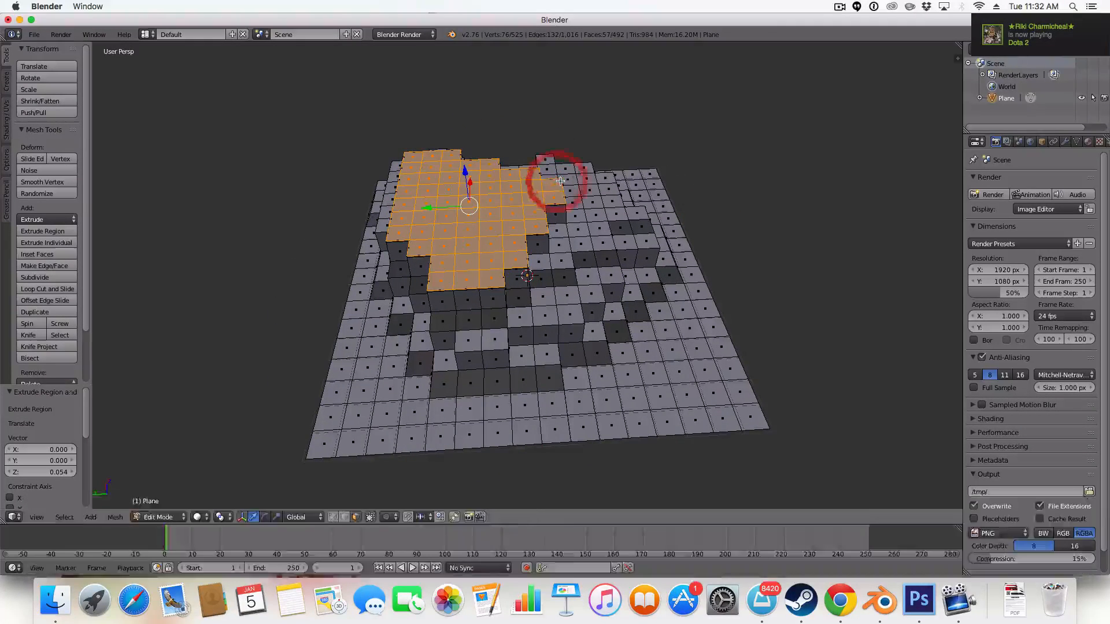
{"action": "key", "text": "cmd+z"}
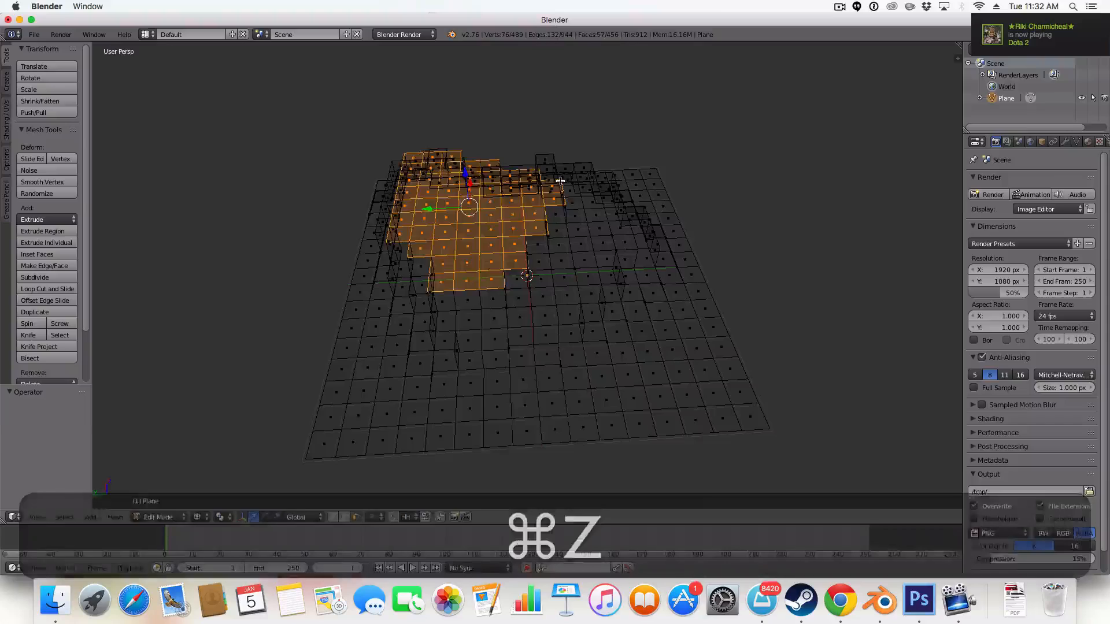
{"action": "key", "text": "a"}
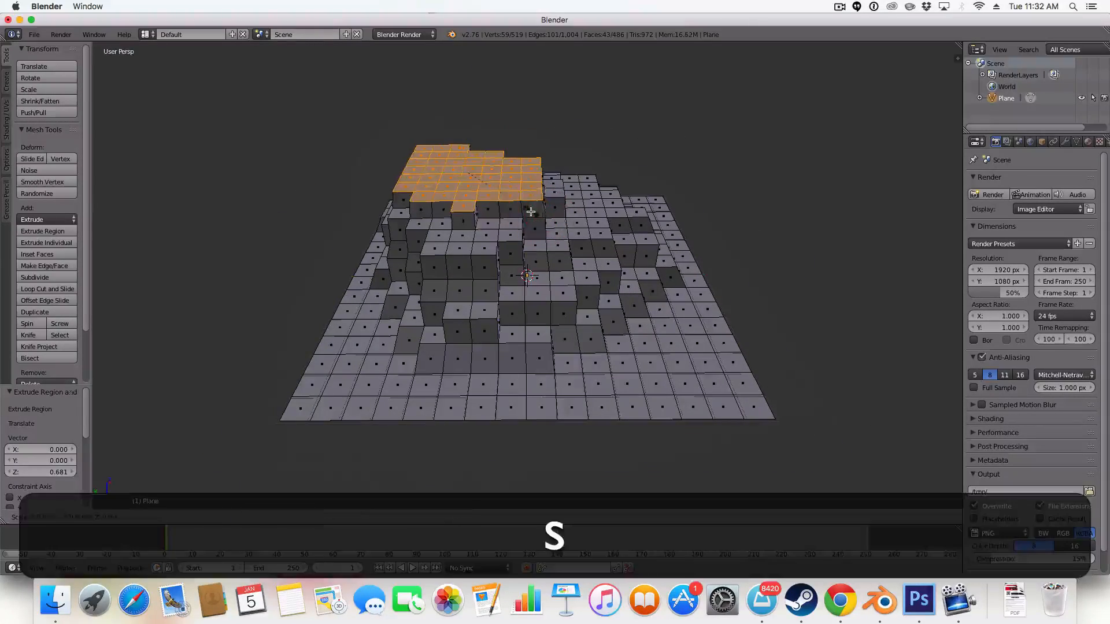
{"action": "key", "text": "Tab"}
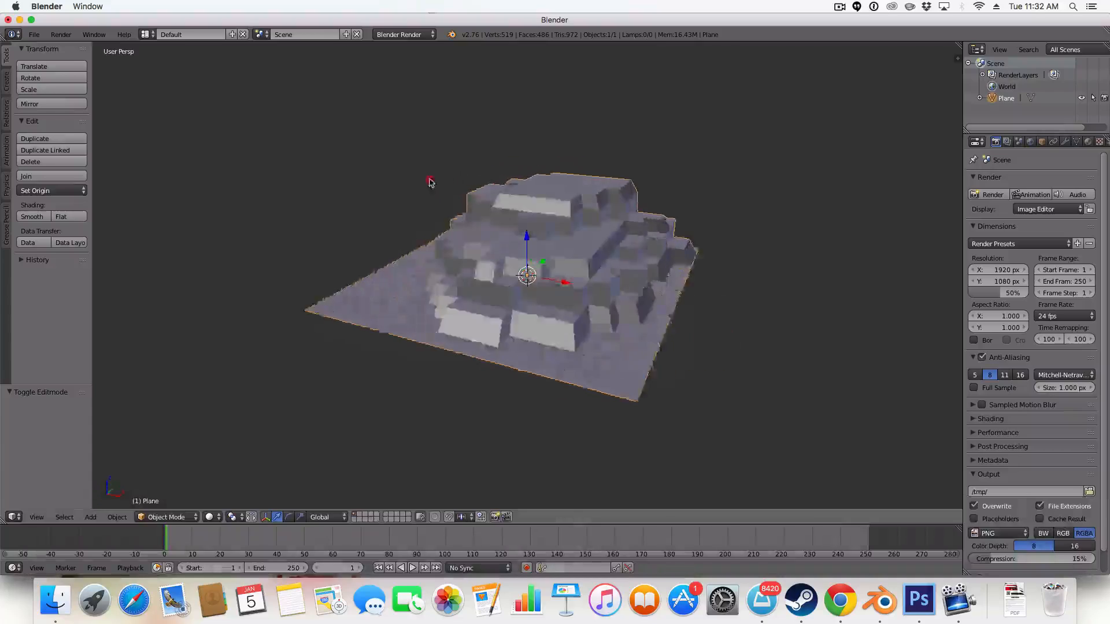
{"action": "left_click_drag", "start_coordinate": [425, 180], "coordinate": [693, 202]}
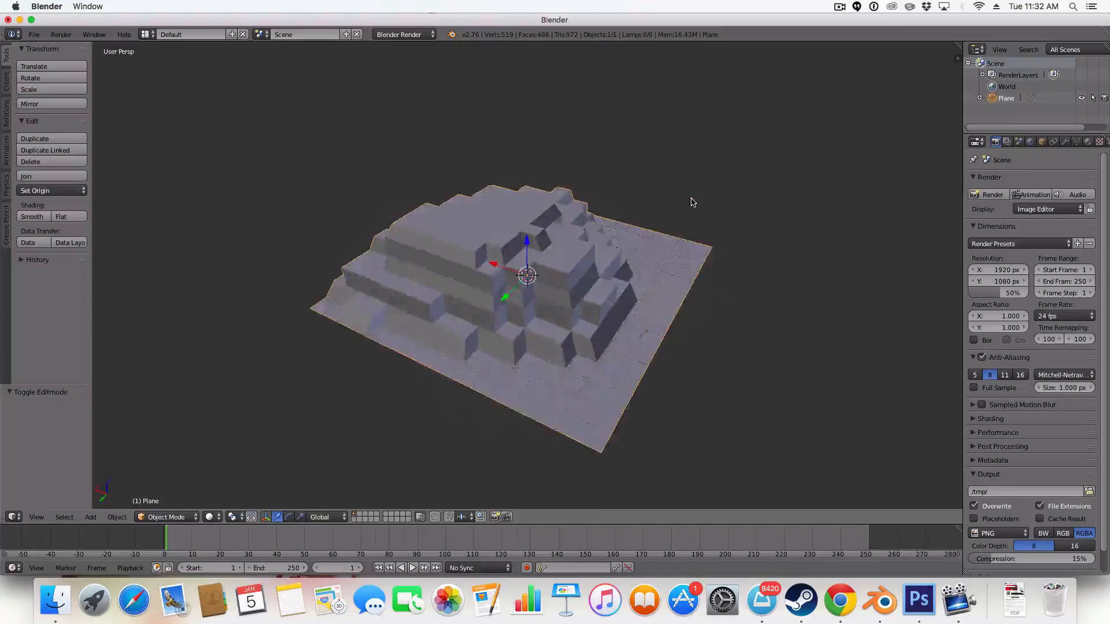
Select the flat outer ground faces around the mountain's base, leaving the tiers unselected.
{"action": "key", "text": "Tab"}
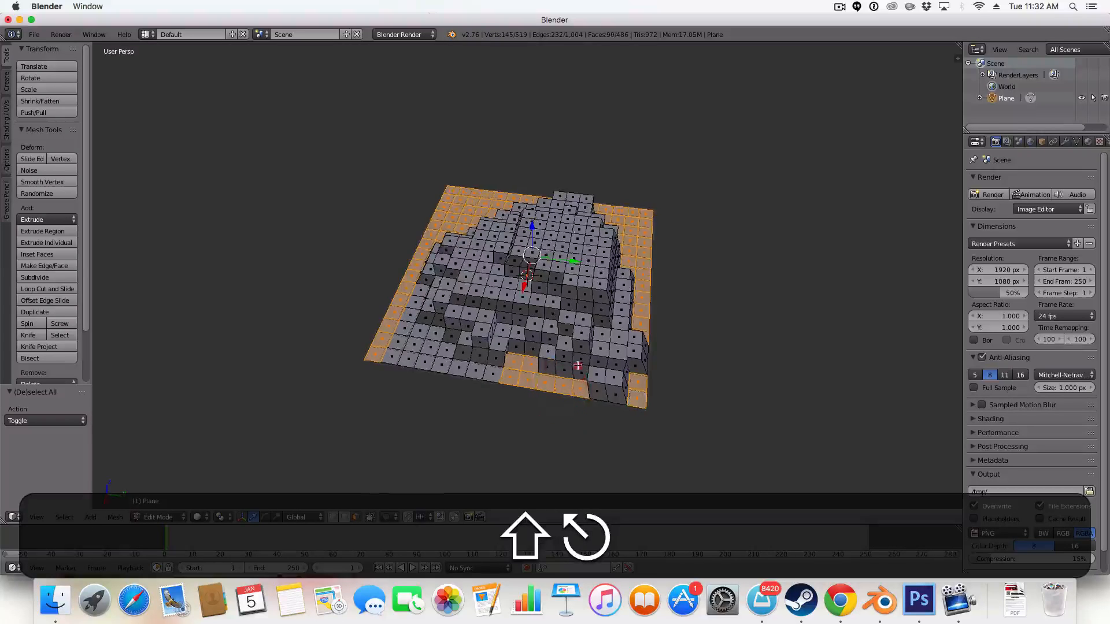
{"action": "key", "text": "c"}
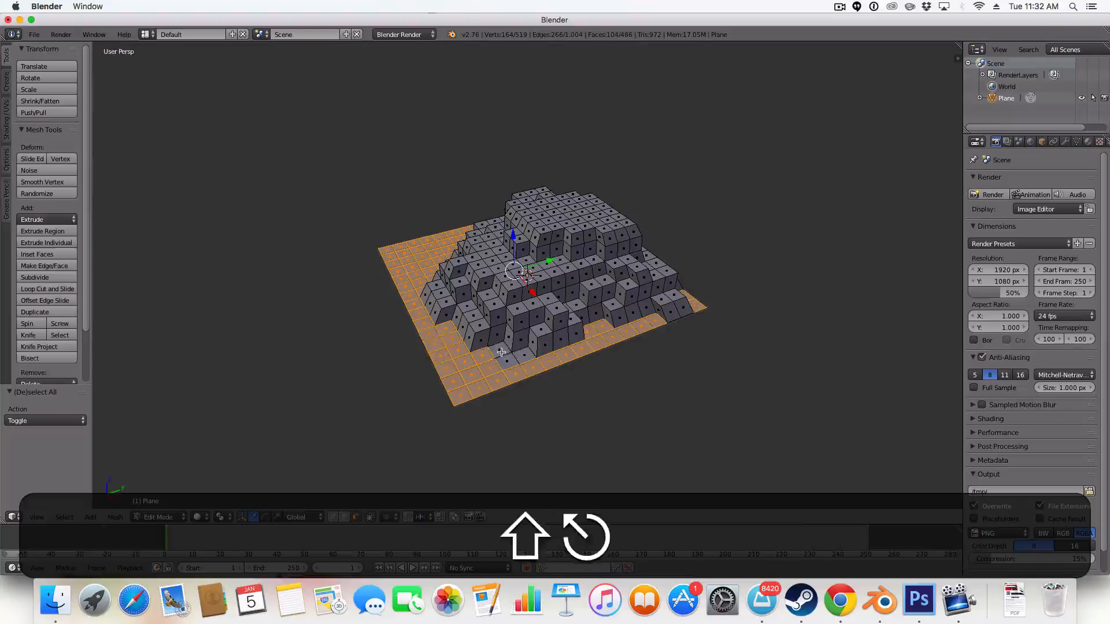
Delete the flat base faces so only the stepped mountain mesh remains.
{"action": "key", "text": "x"}
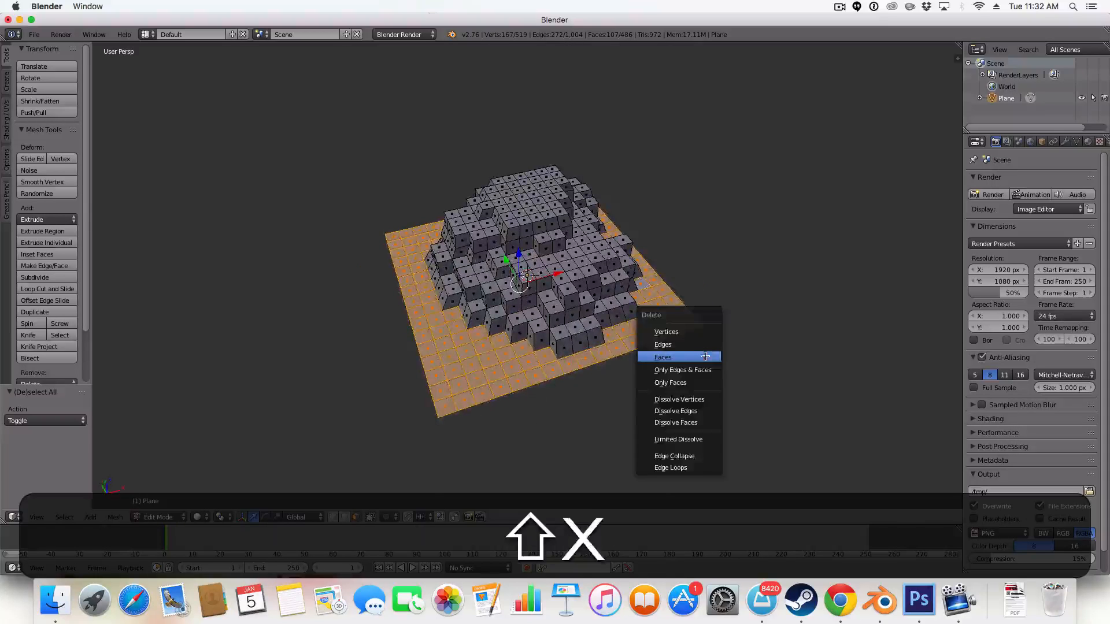
{"action": "left_click", "coordinate": [663, 357]}
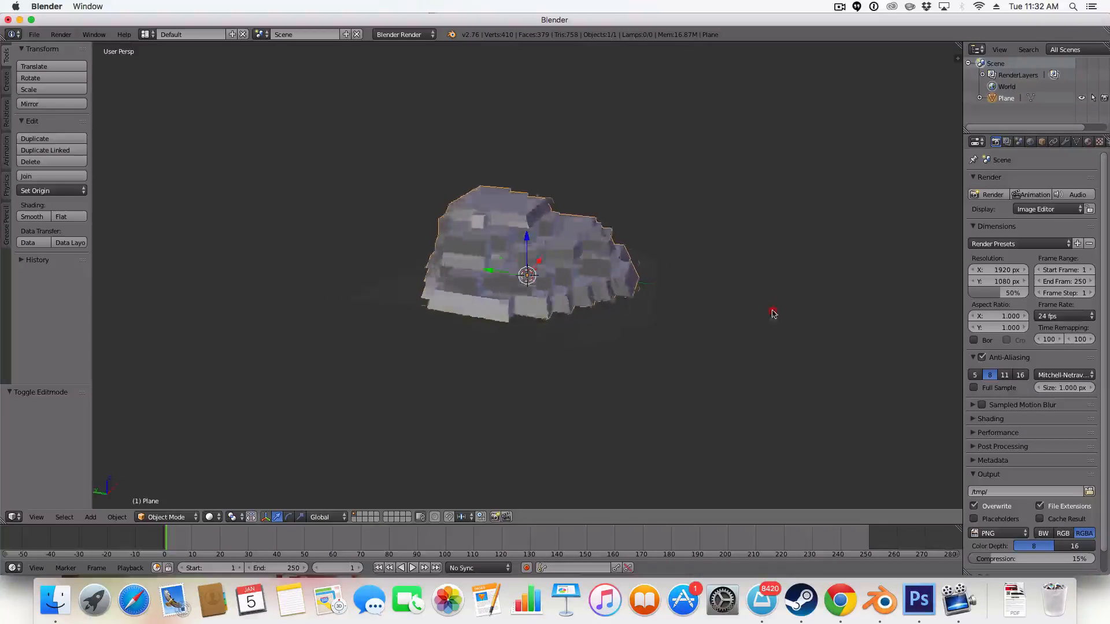
{"action": "key", "text": "Tab"}
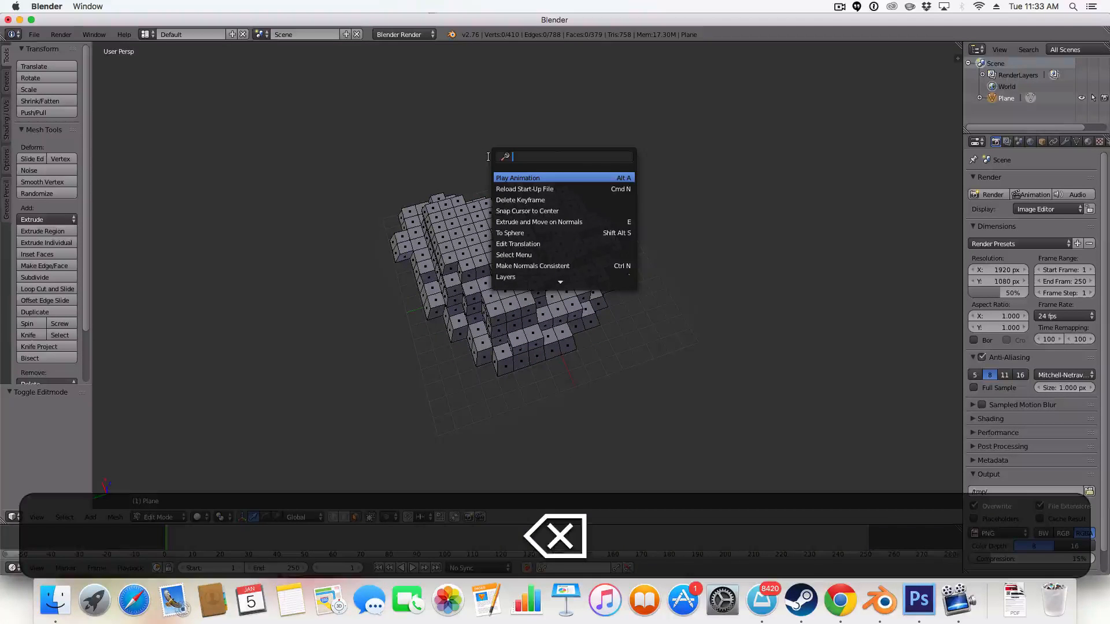
{"action": "mouse_move", "coordinate": [520, 200]}
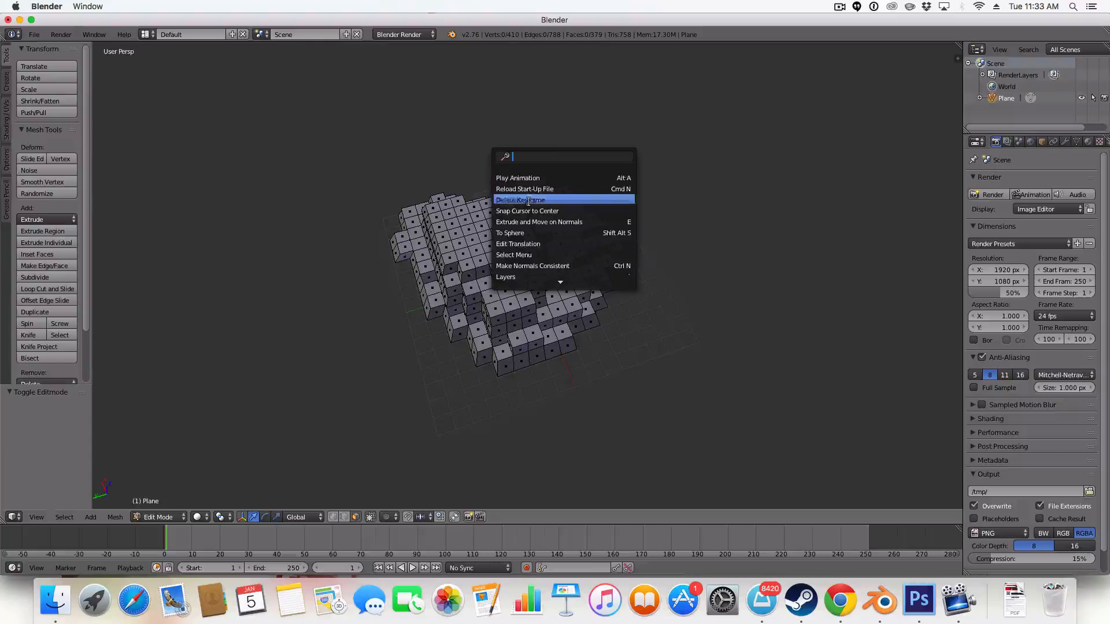
{"action": "mouse_move", "coordinate": [524, 189]}
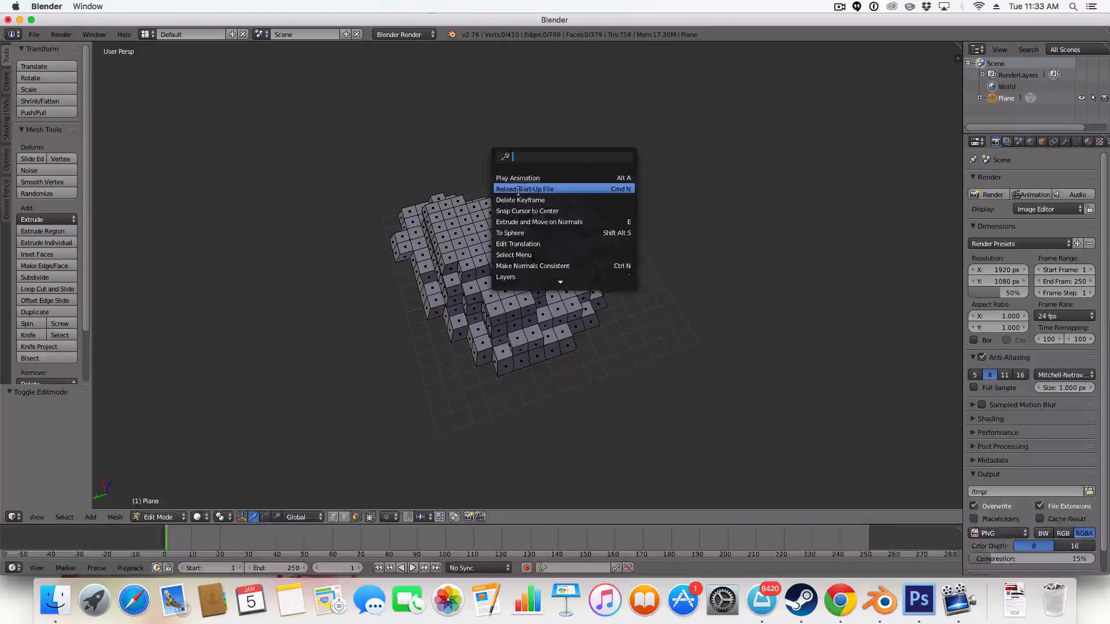
Select all linked mountain faces, then a random subset of about 30% of them.
{"action": "type", "text": "select"}
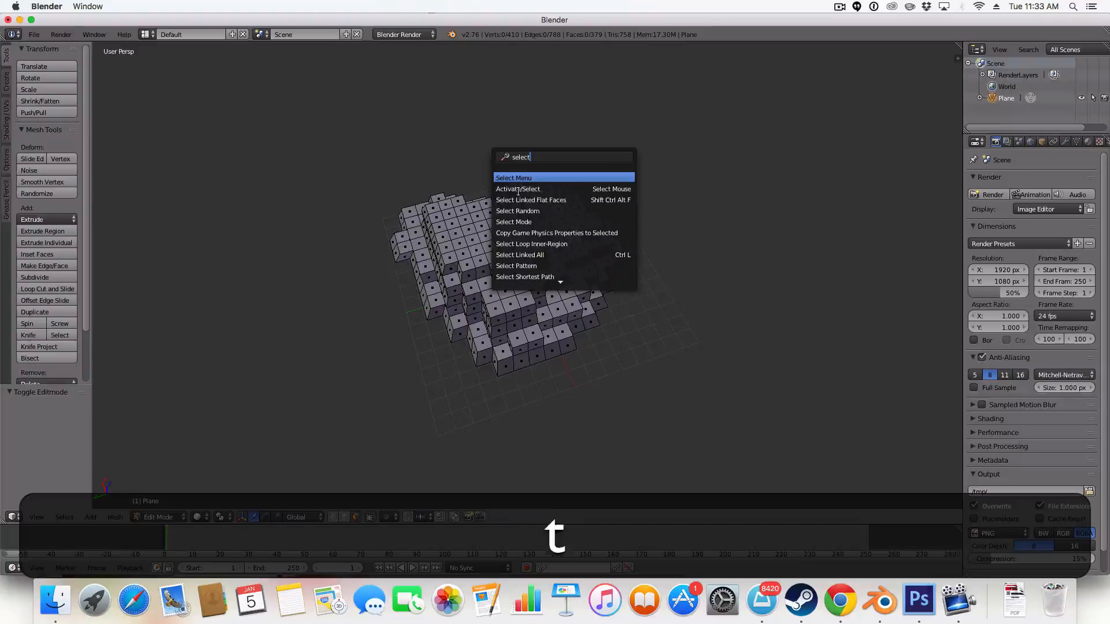
{"action": "left_click", "coordinate": [516, 211]}
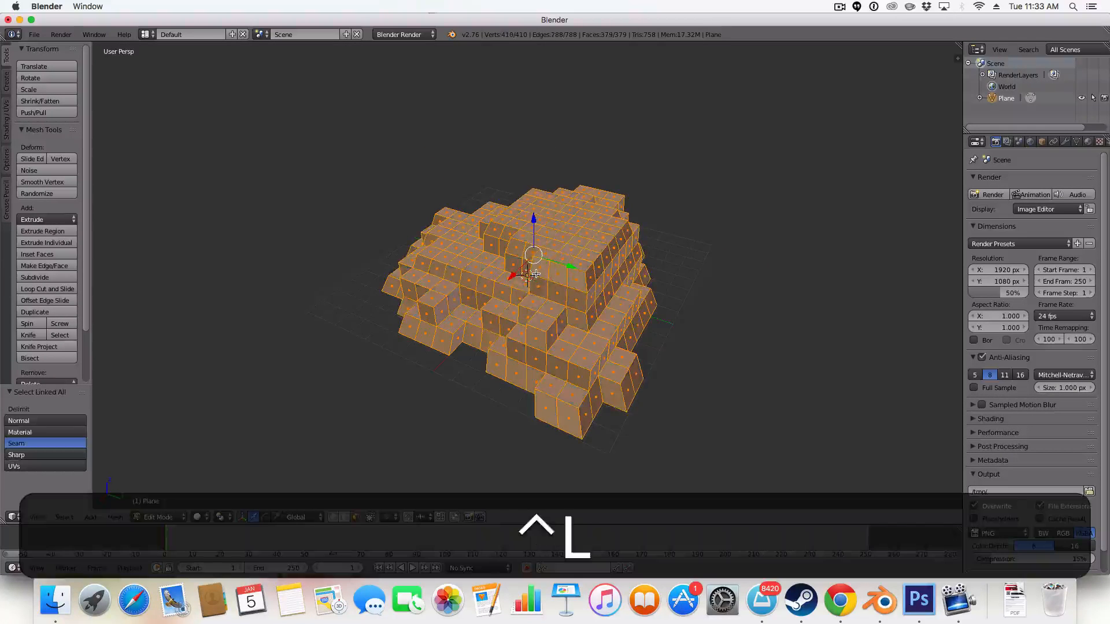
{"action": "key", "text": "cmd+z"}
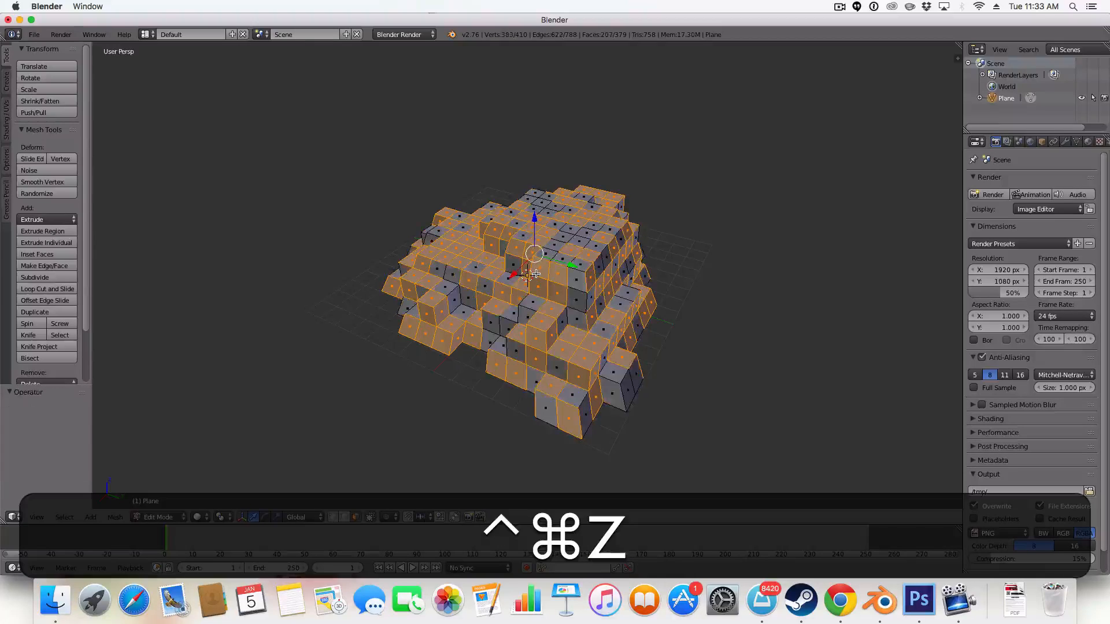
{"action": "key", "text": "cmd+z"}
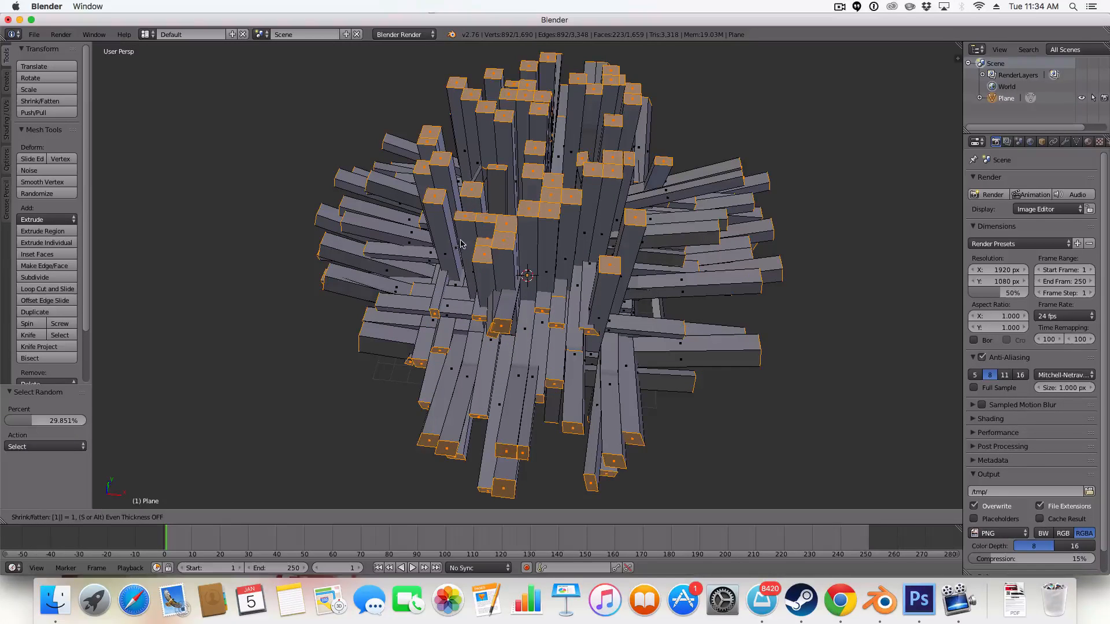
Undo the long pillar extrusions, leaving the compact mountain with scattered faces selected.
{"action": "key", "text": "cmd+z"}
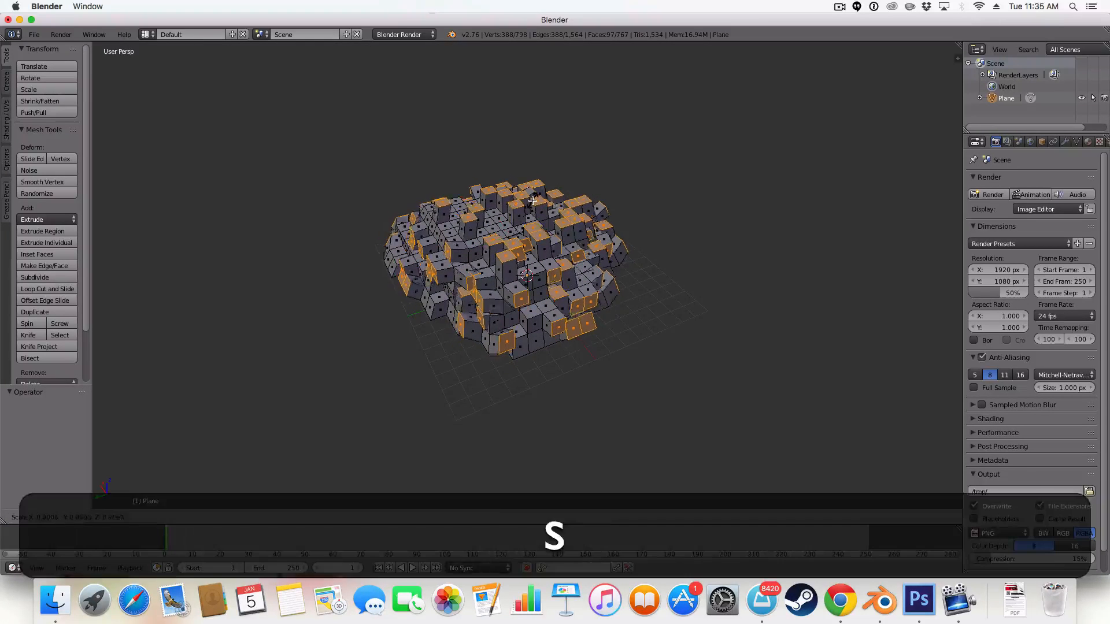
Extrude the scattered faces individually with offset -0.072, then select the whole mesh.
{"action": "key", "text": "e"}
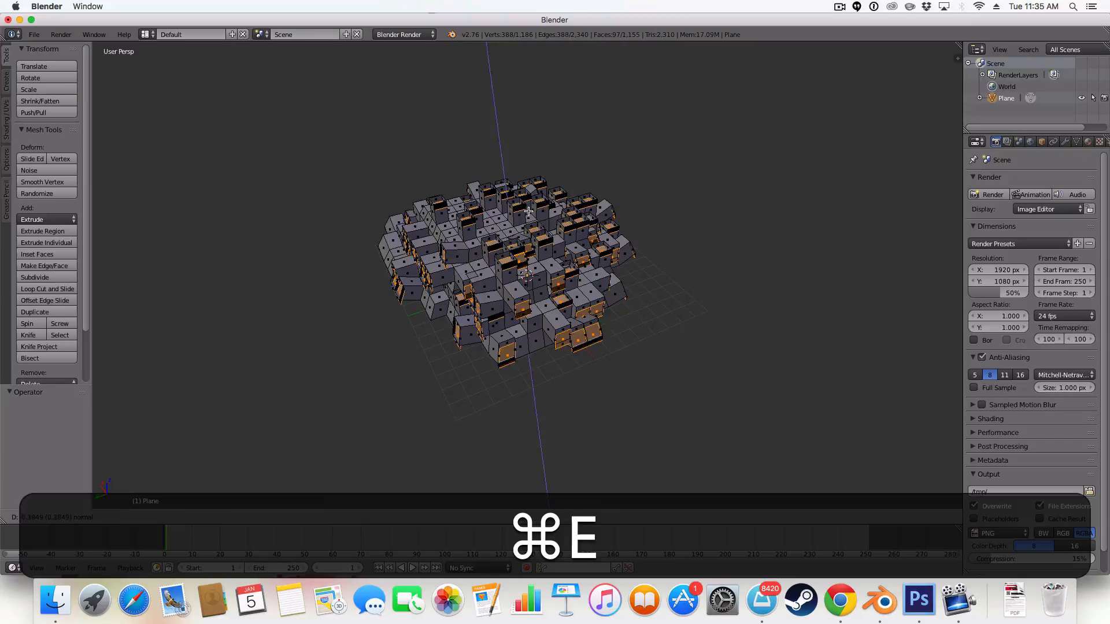
{"action": "key", "text": "cmd+z"}
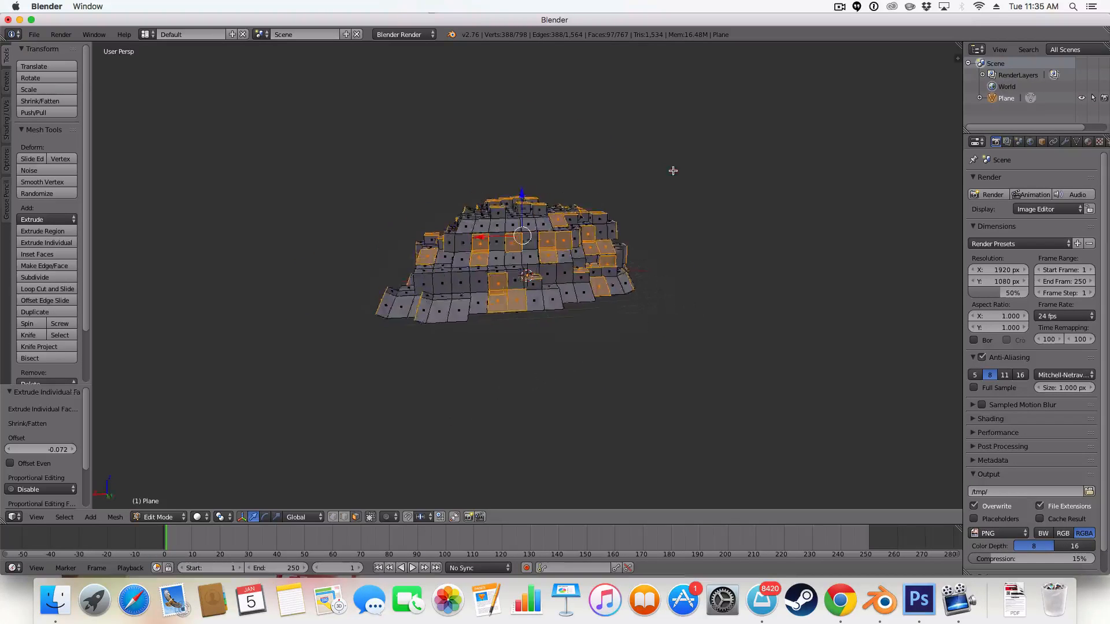
{"action": "key", "text": "Tab"}
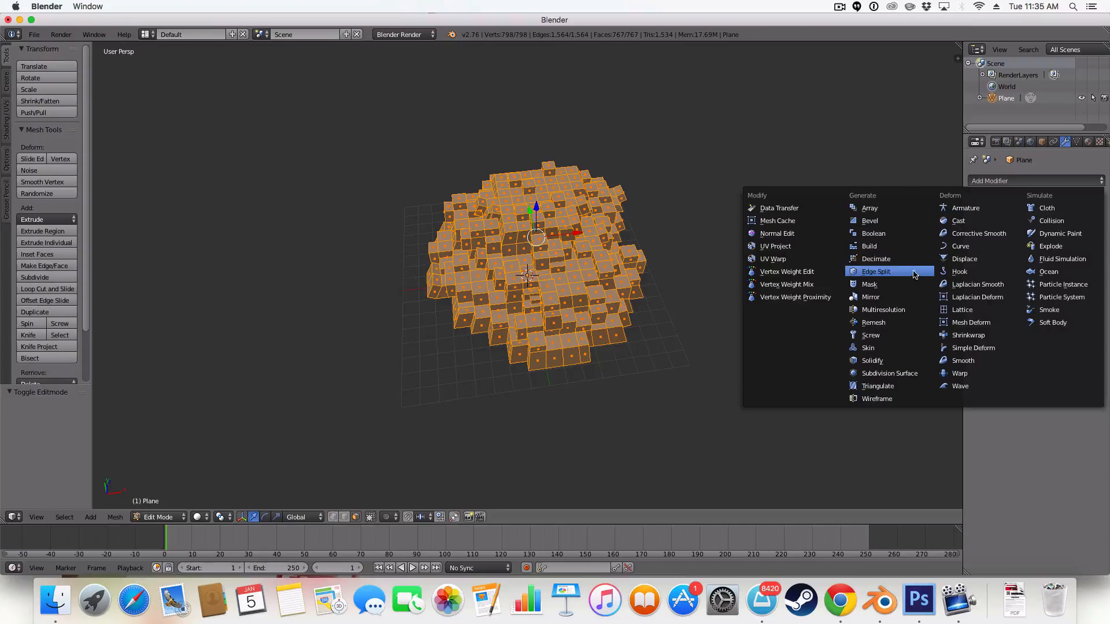
Add a Decimate modifier at ratio 0.7248 and view the simplified mountain in object mode.
{"action": "left_click", "coordinate": [876, 258]}
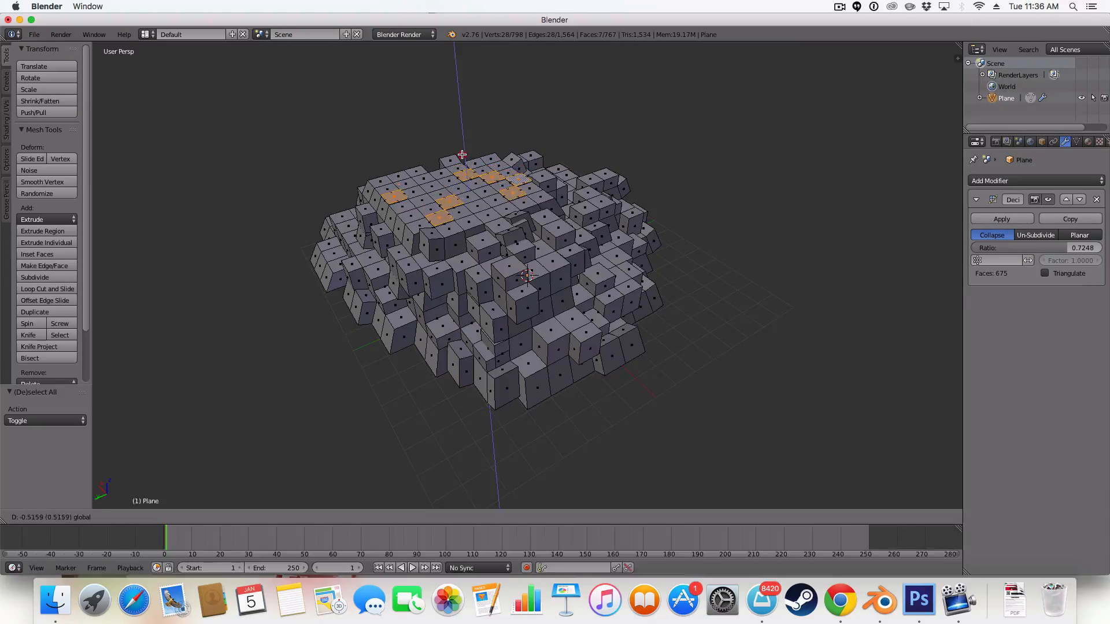
{"action": "key", "text": "Tab"}
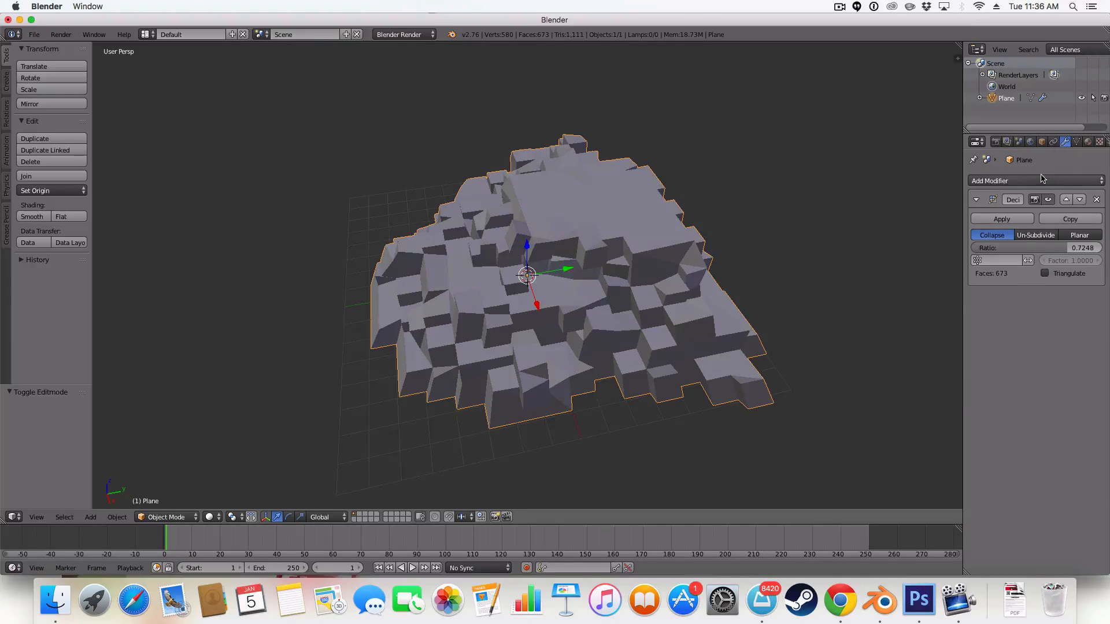
{"action": "left_click", "coordinate": [1036, 180]}
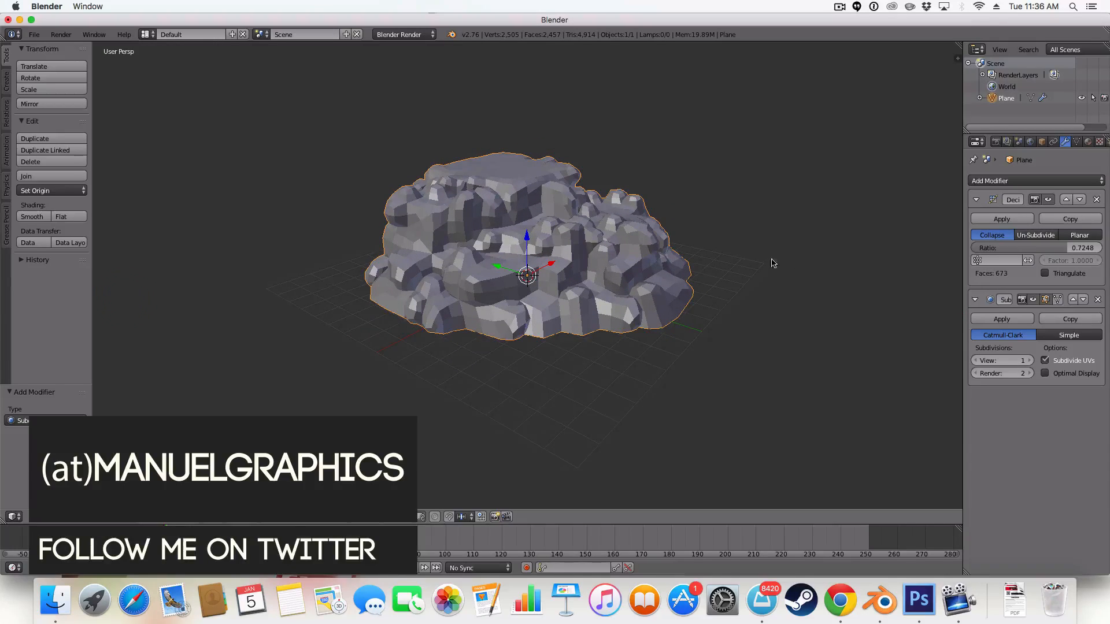
{"action": "left_click", "coordinate": [1020, 360]}
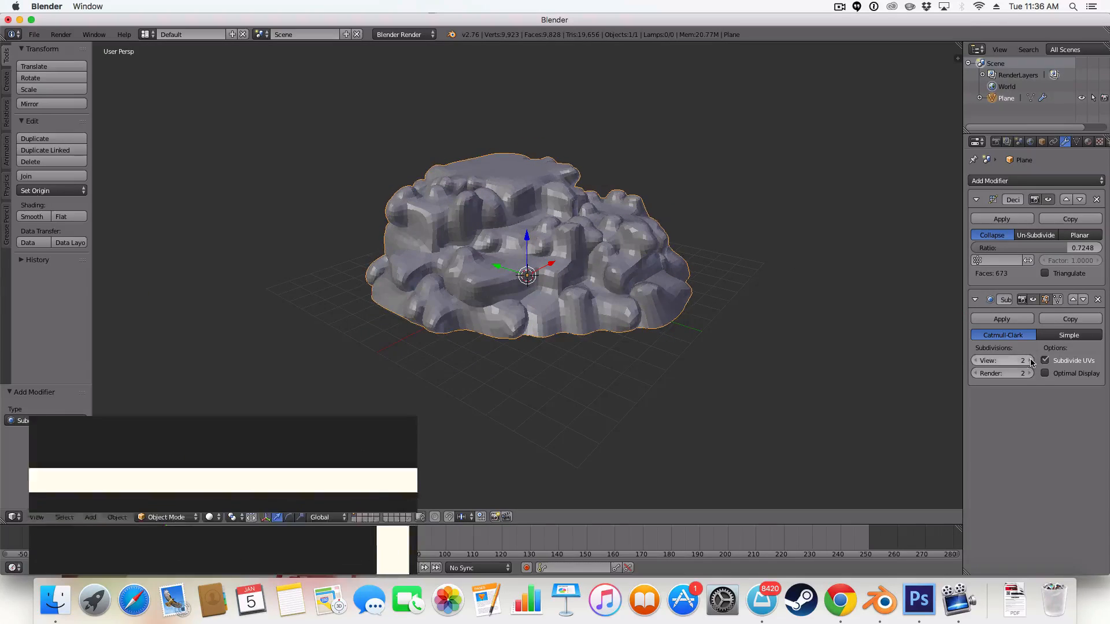
{"action": "left_click", "coordinate": [1022, 360]}
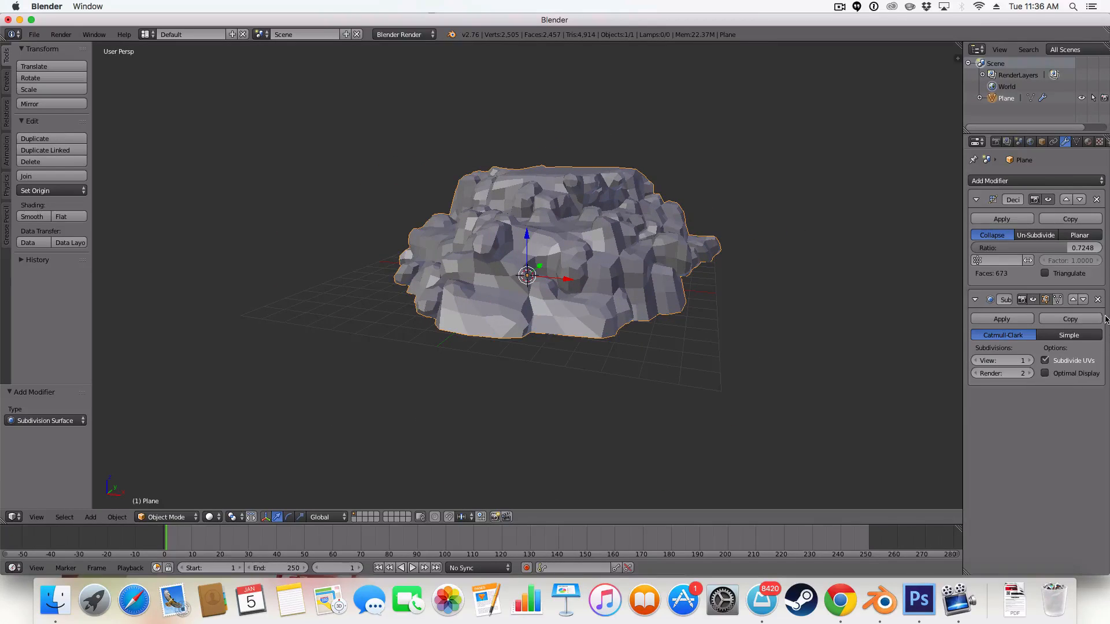
{"action": "left_click", "coordinate": [1097, 300]}
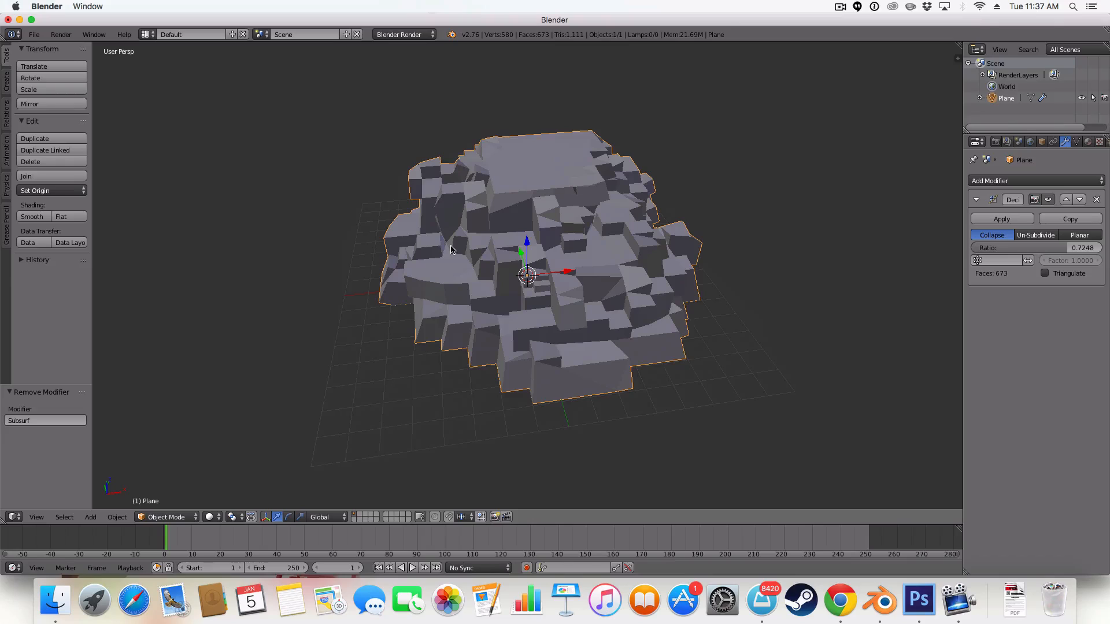
{"action": "mouse_move", "coordinate": [694, 85]}
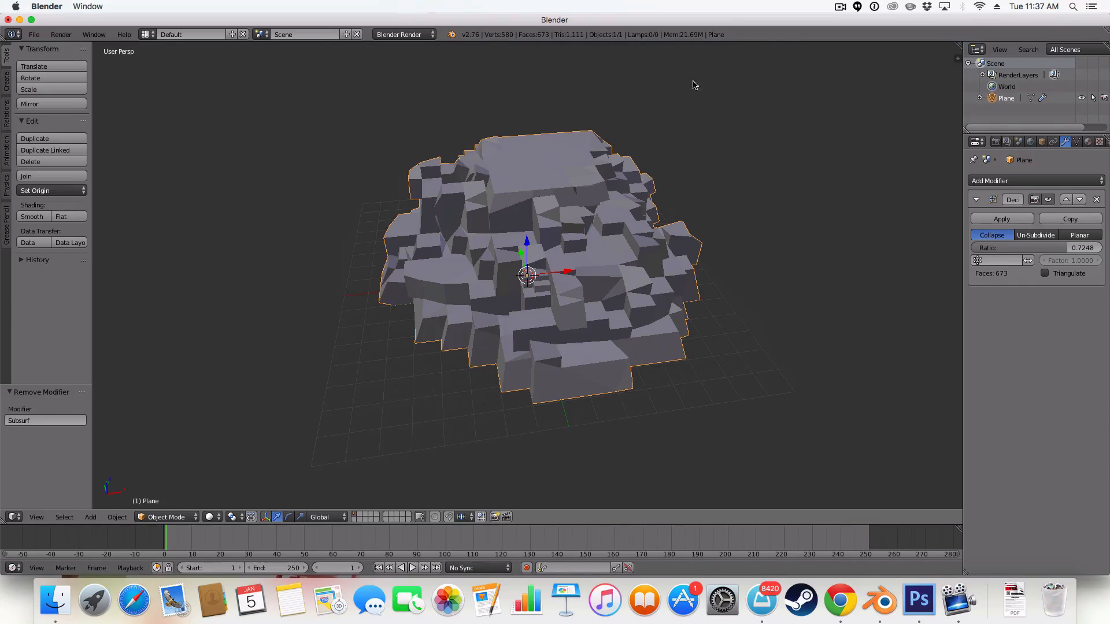